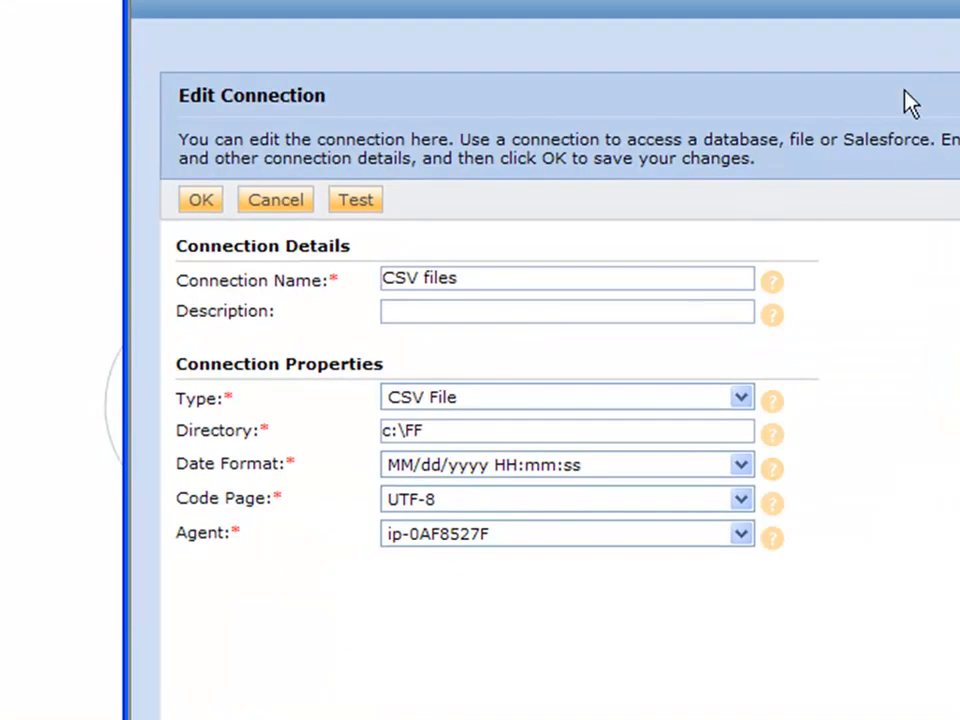
mouse_move(556, 112)
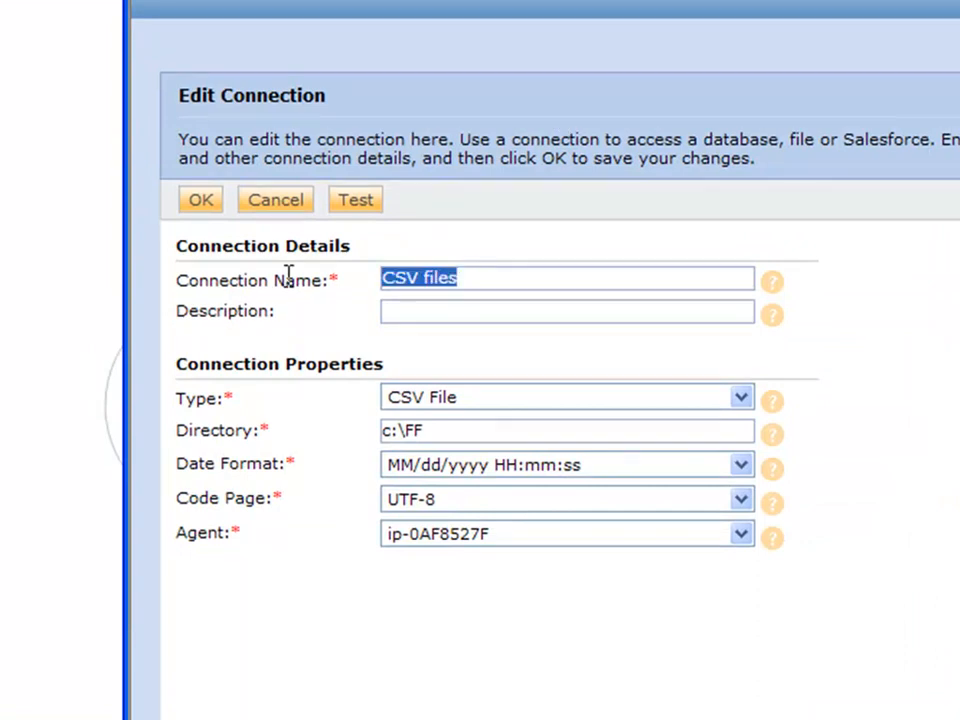
Enter "CSV files" as the connection name and description, keeping type CSV File.
text(CSV files)
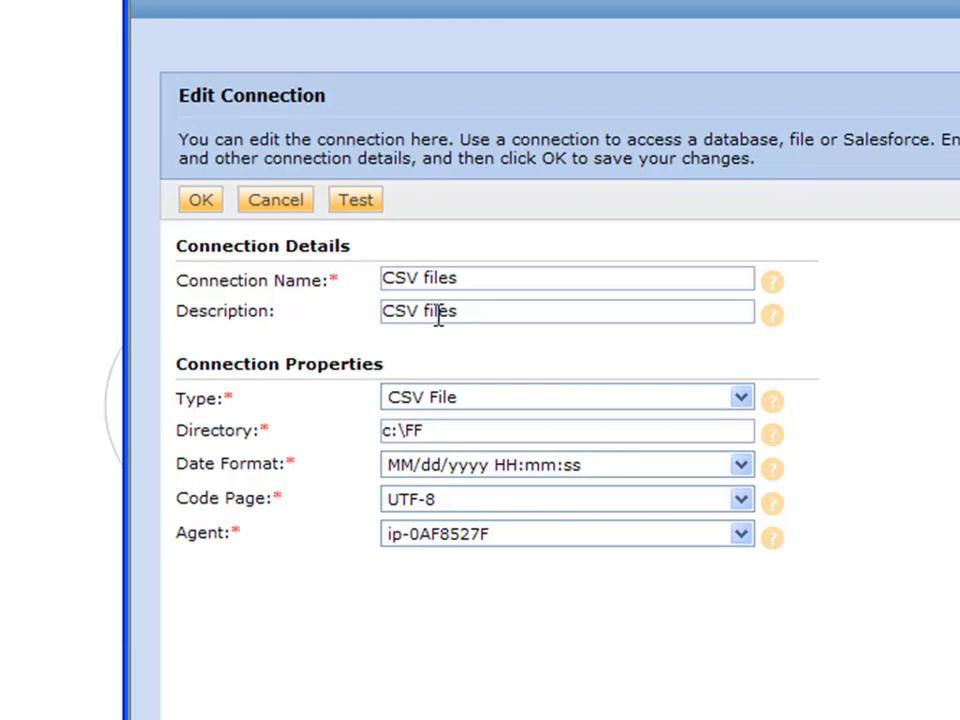
click(738, 396)
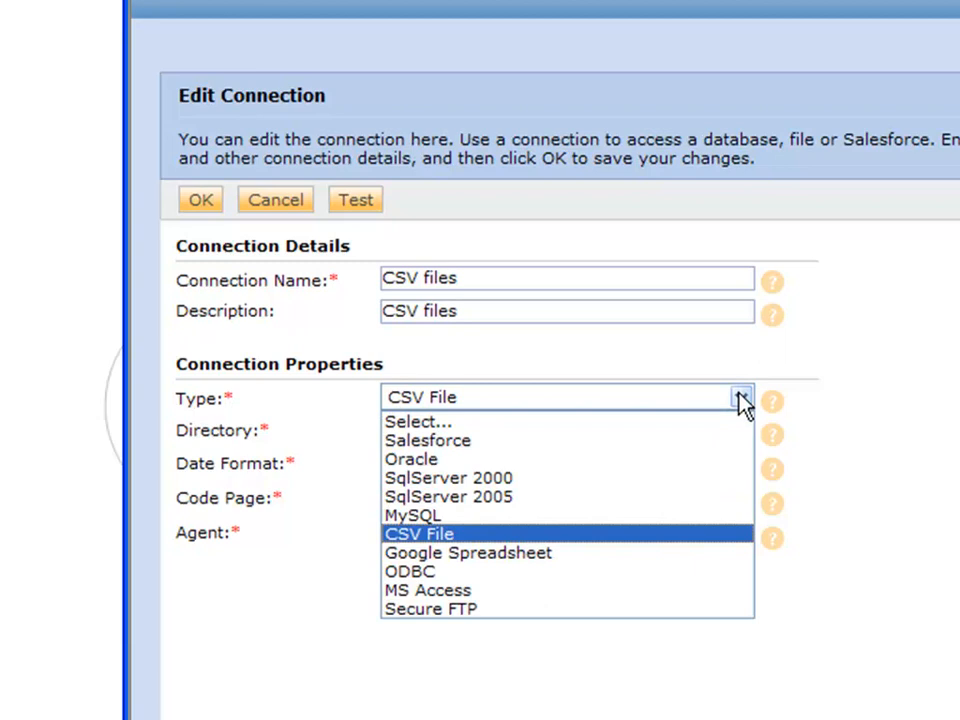
mouse_move(948, 602)
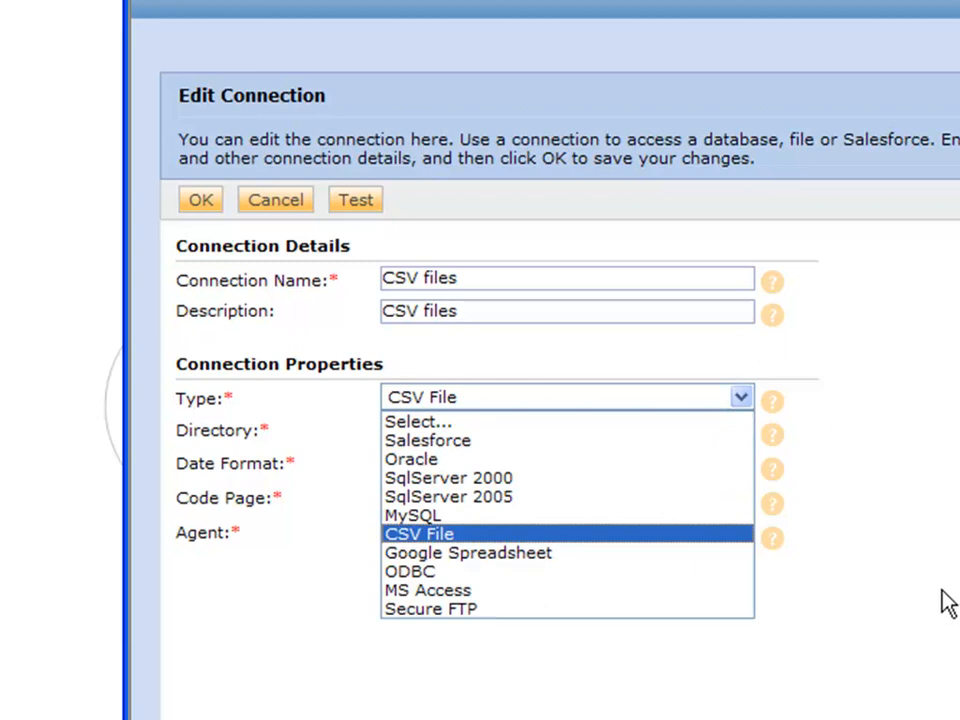
click(448, 532)
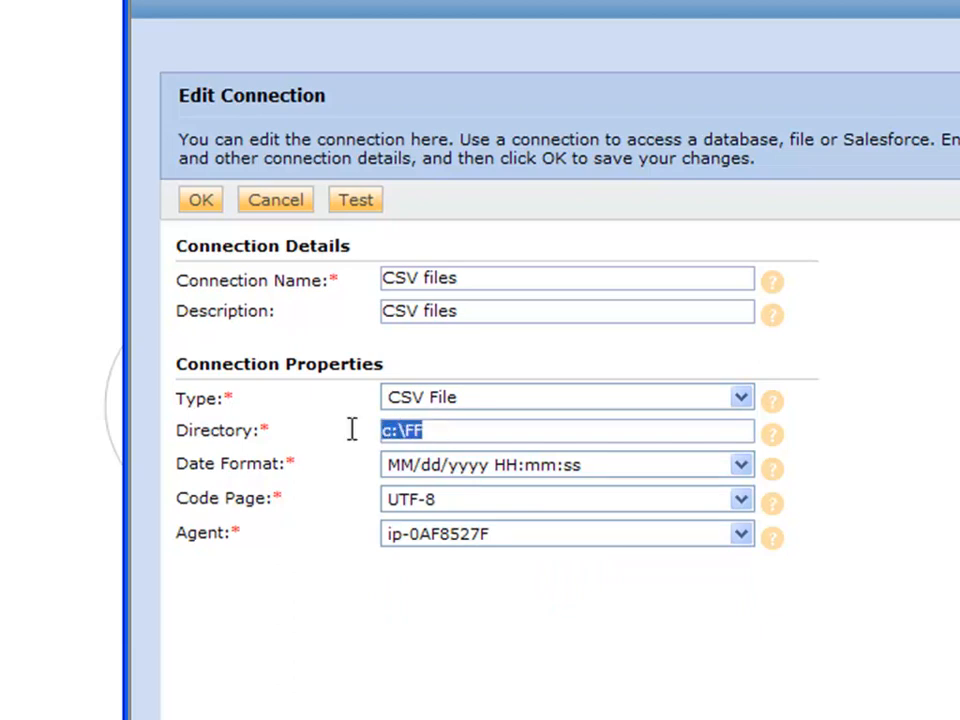
mouse_move(472, 452)
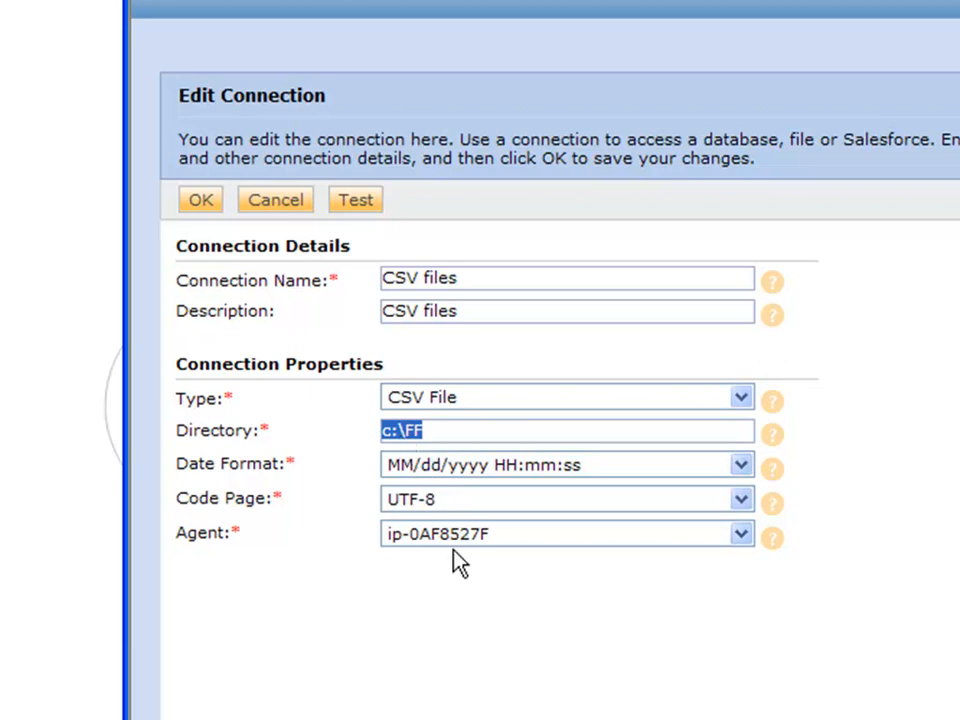
mouse_move(452, 436)
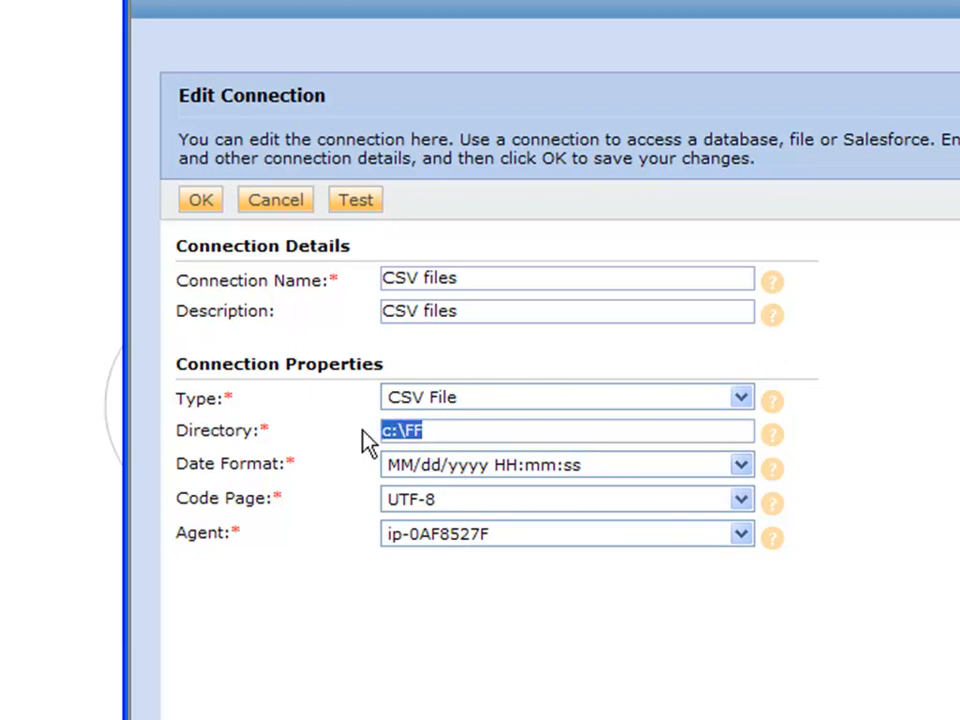
mouse_move(450, 450)
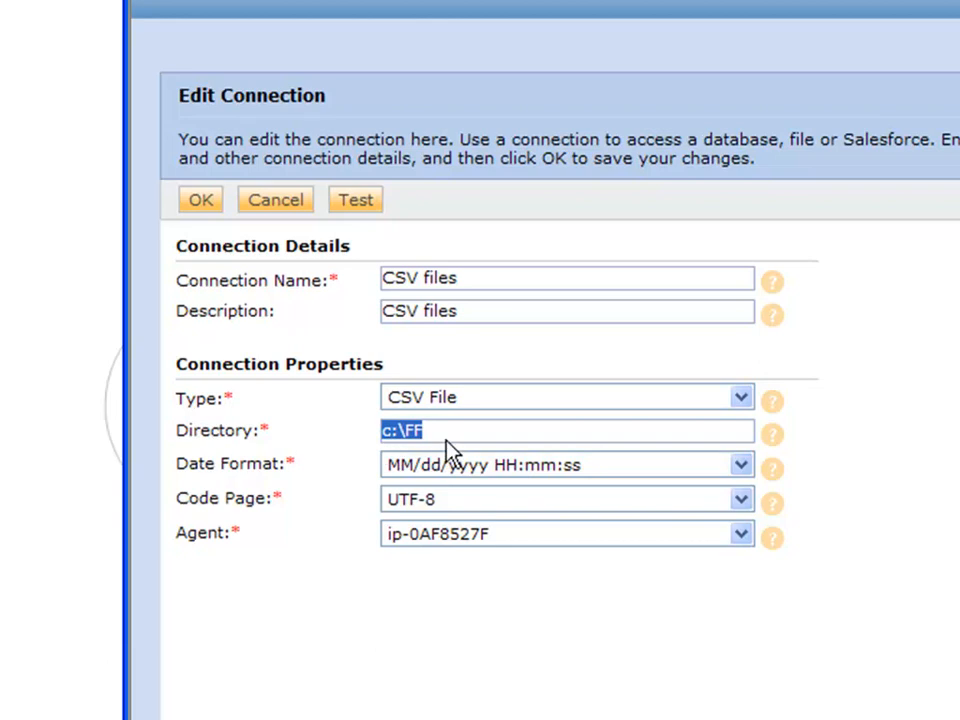
Enter the network share path \\sharename\myshare as the connection directory.
text(\\)
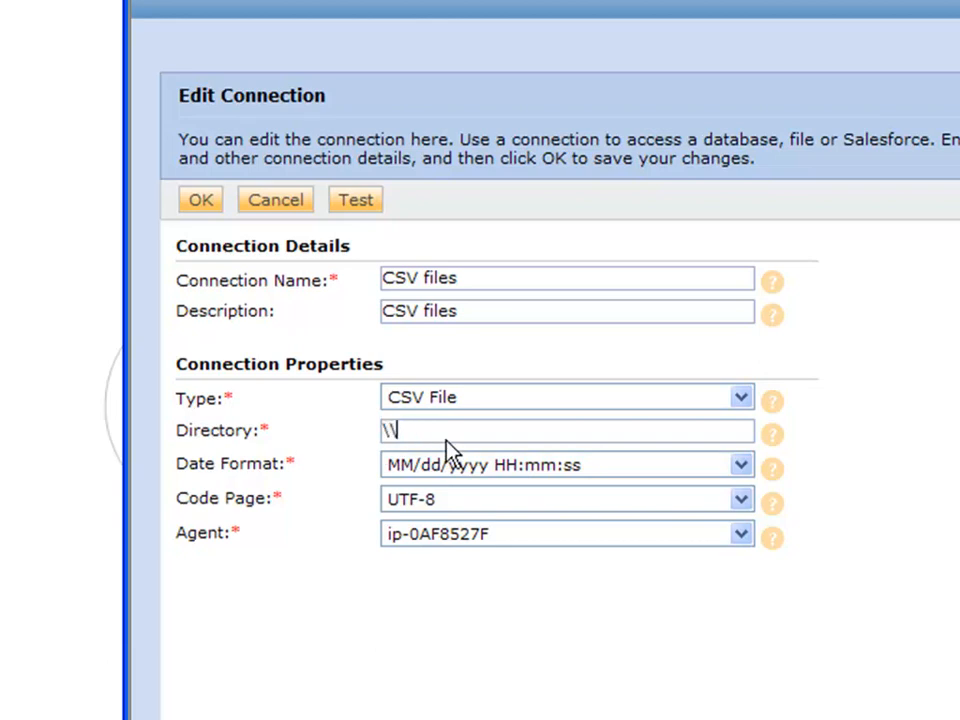
text(sharename)
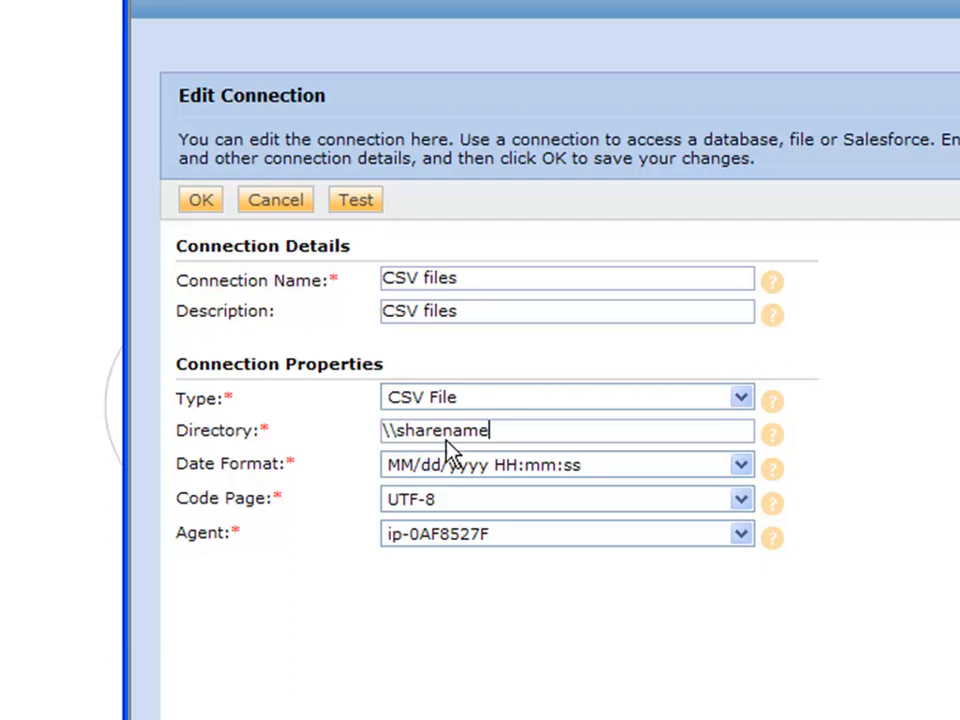
text(\my)
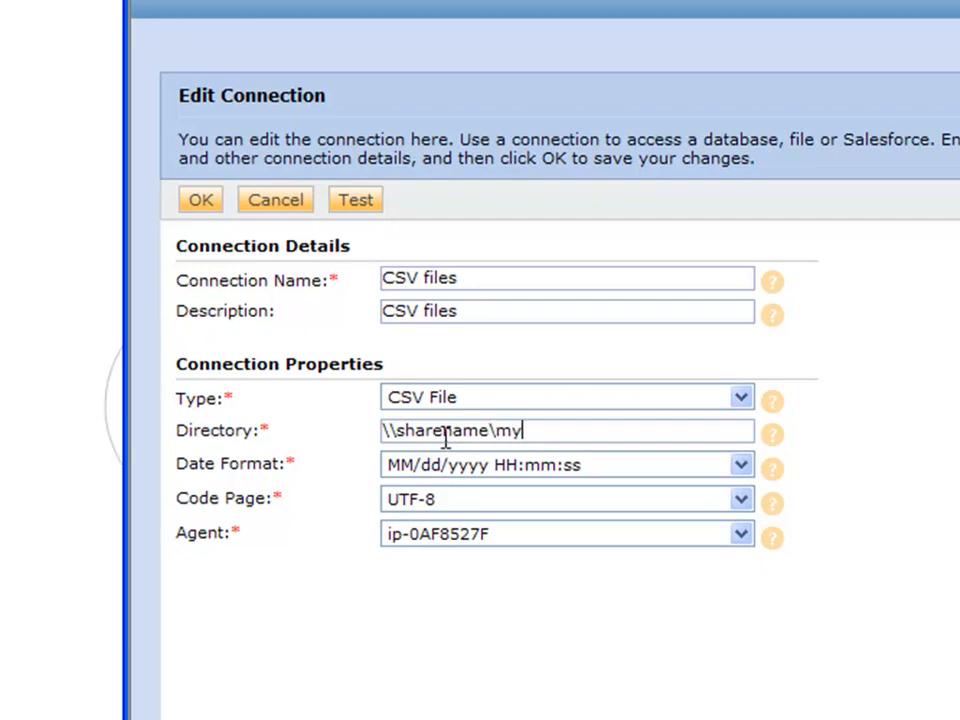
text(share)
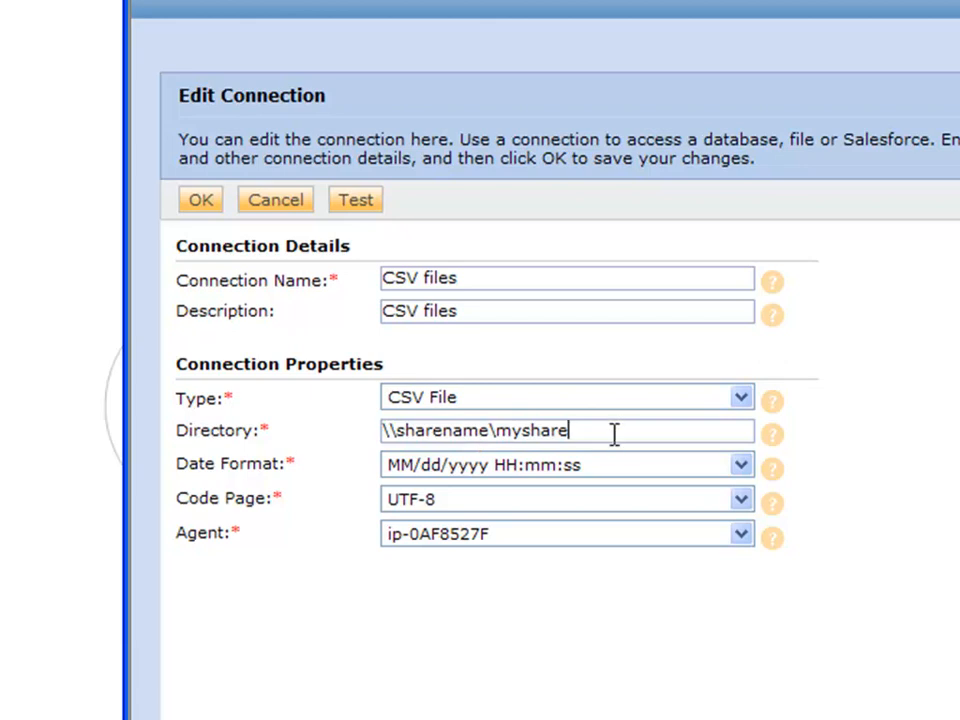
Replace the directory path with the local folder c:\ff.
triple_click(476, 432)
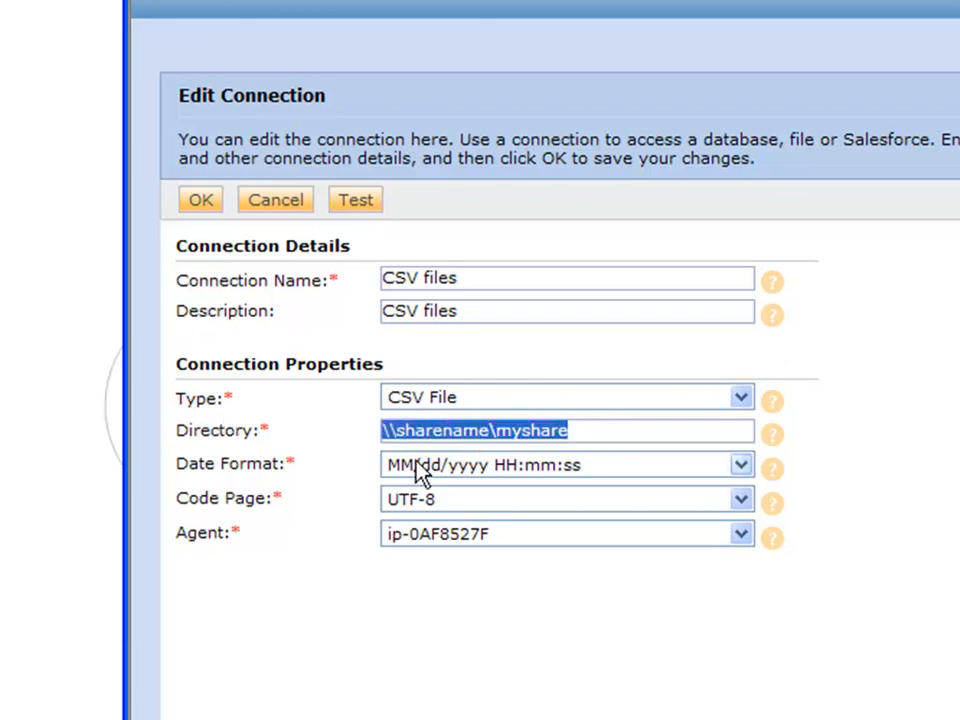
text(c)
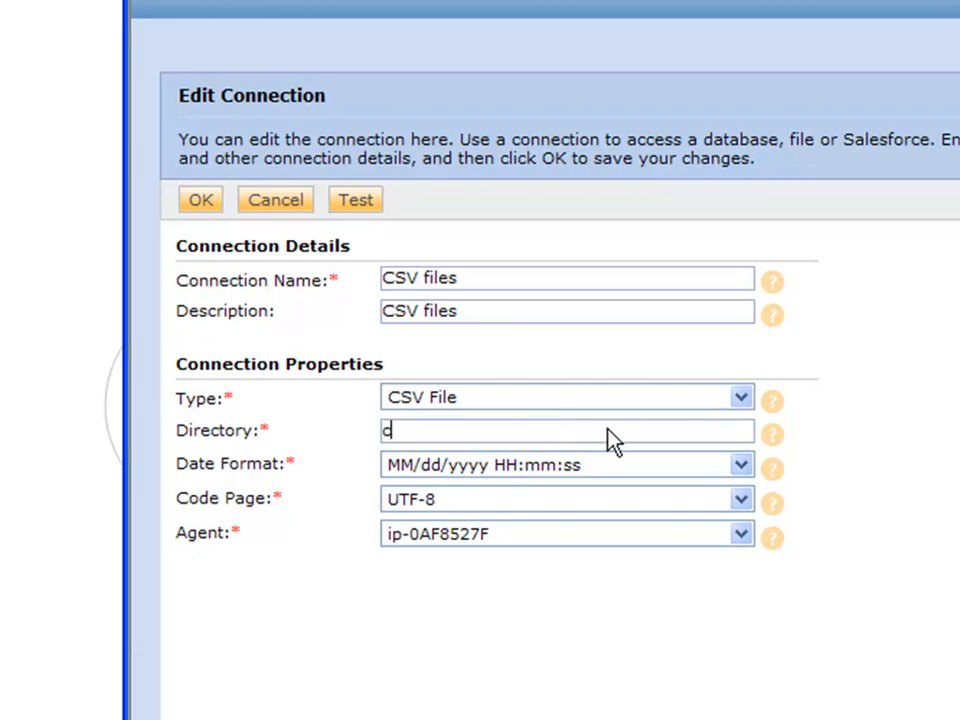
text(:\ff)
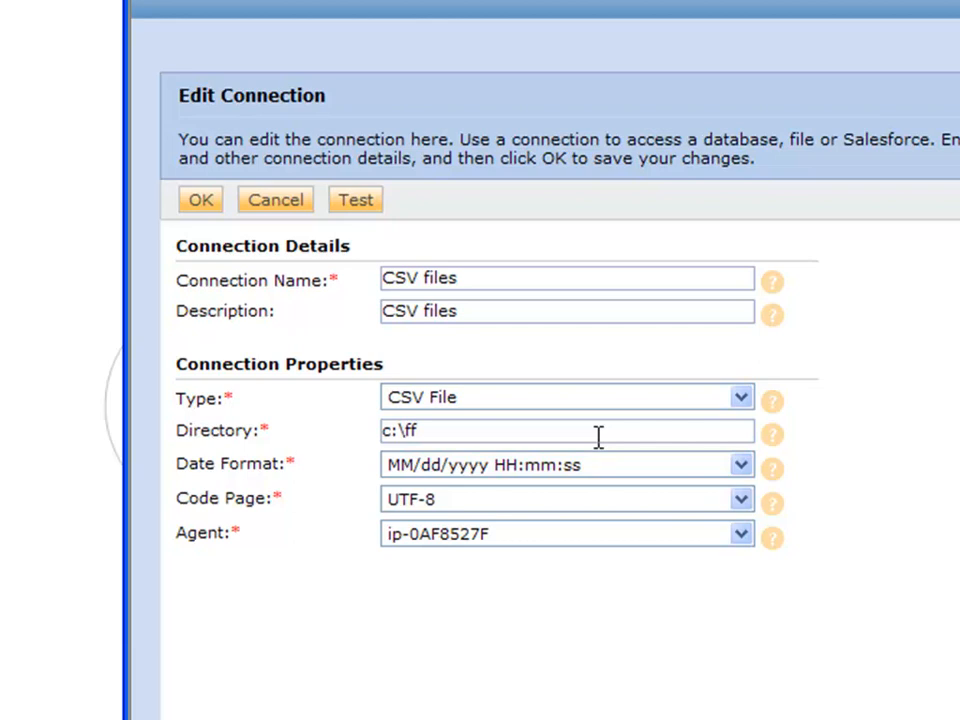
mouse_move(584, 480)
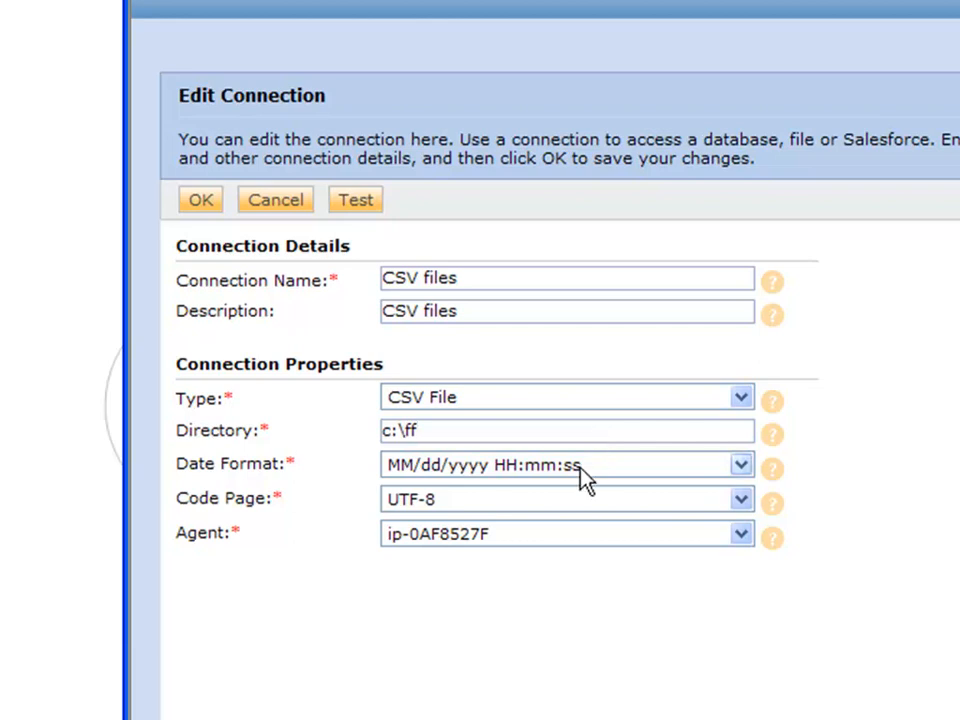
mouse_move(558, 472)
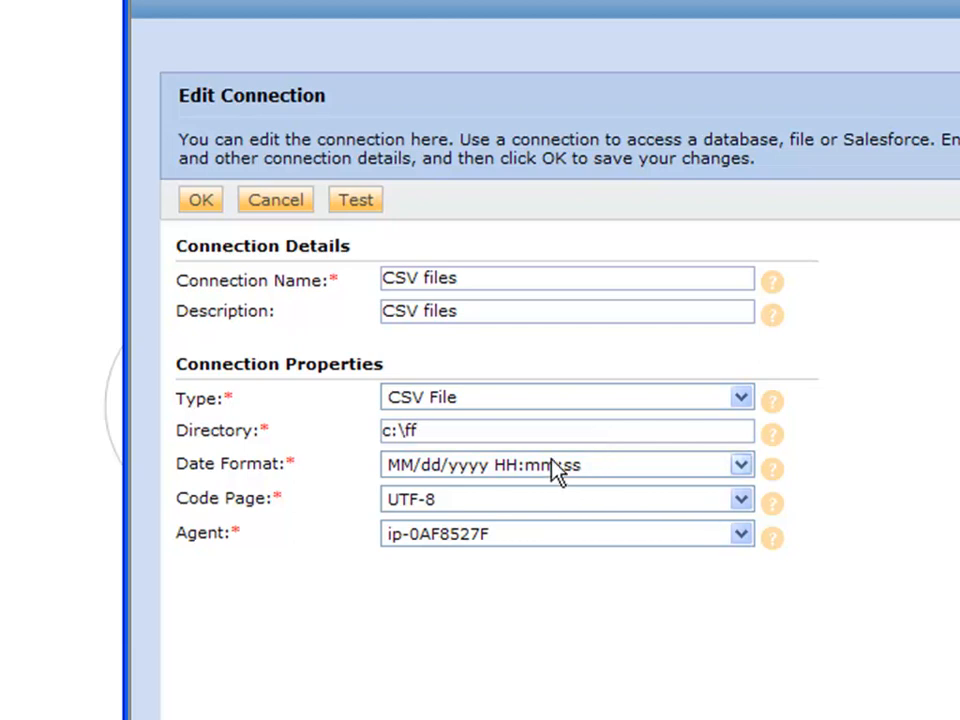
click(738, 464)
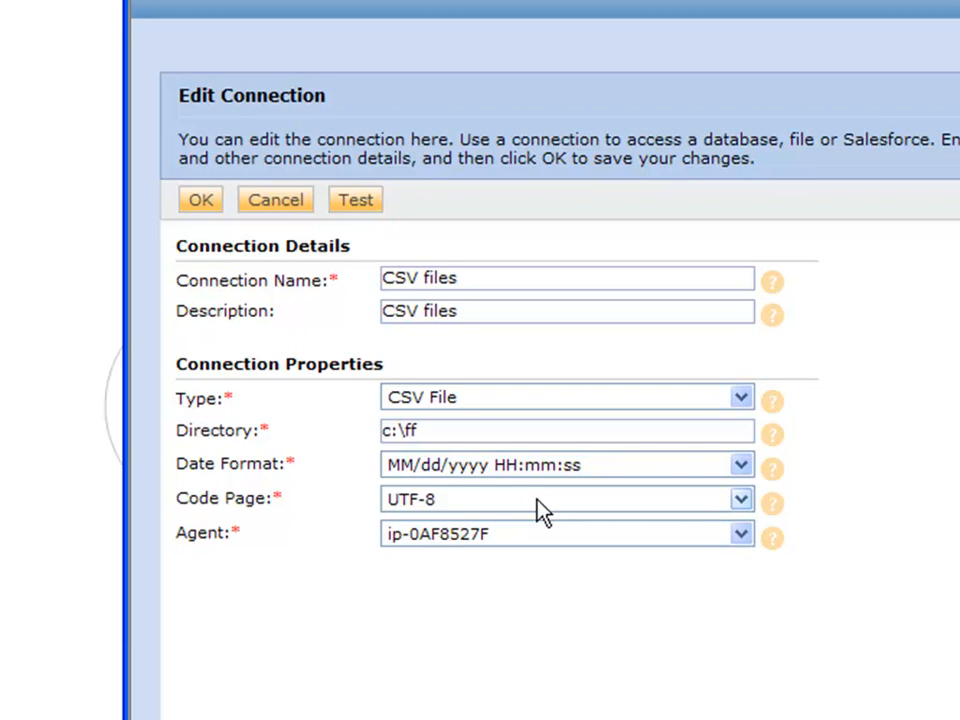
click(740, 500)
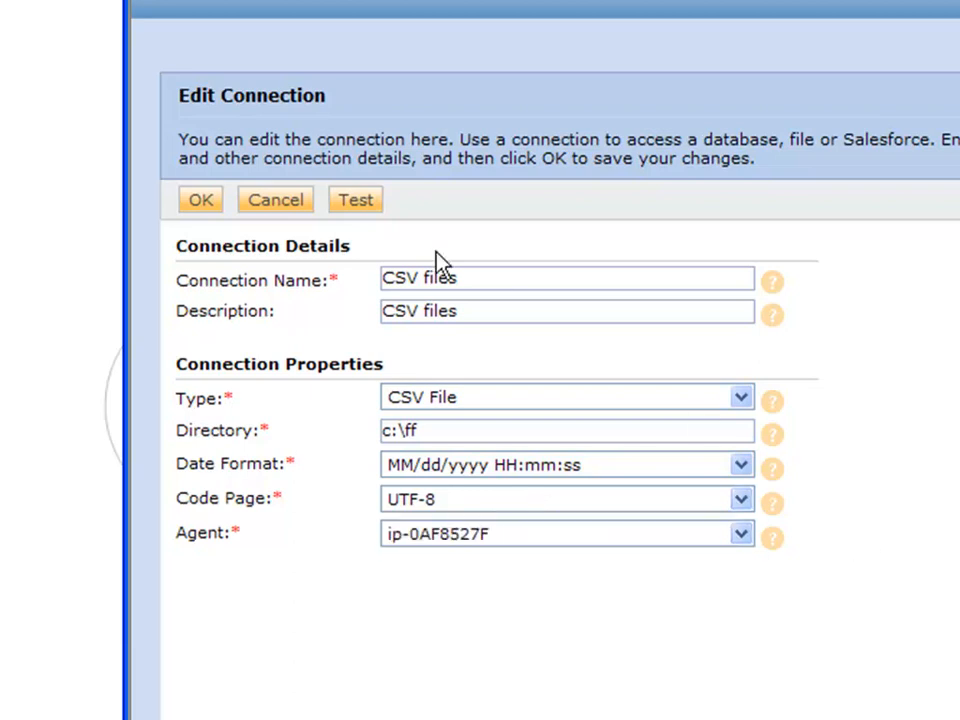
click(356, 200)
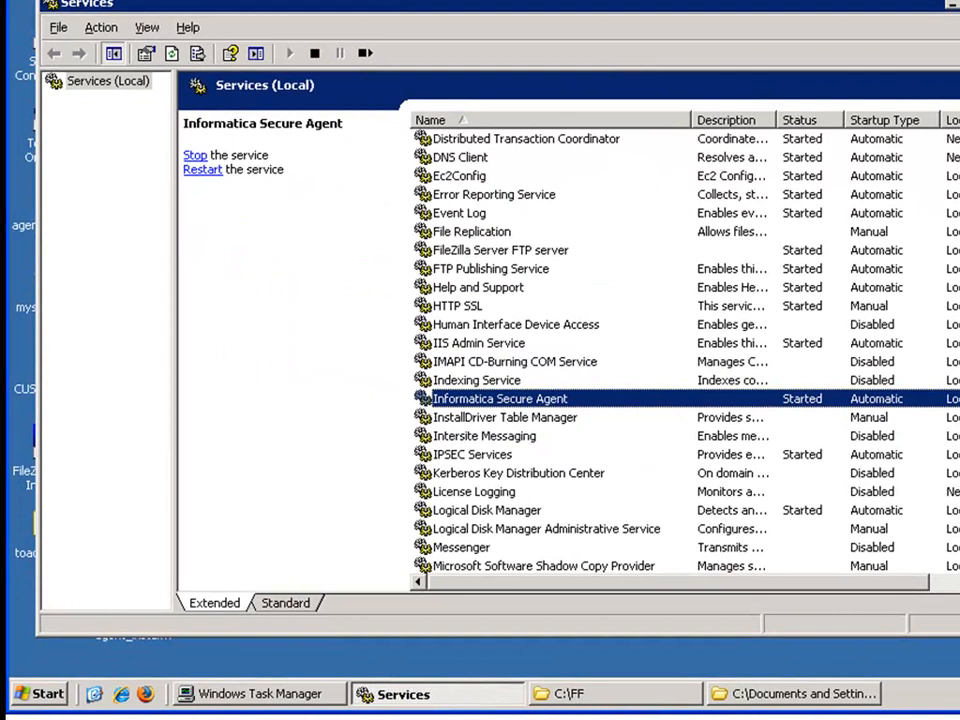
mouse_move(344, 10)
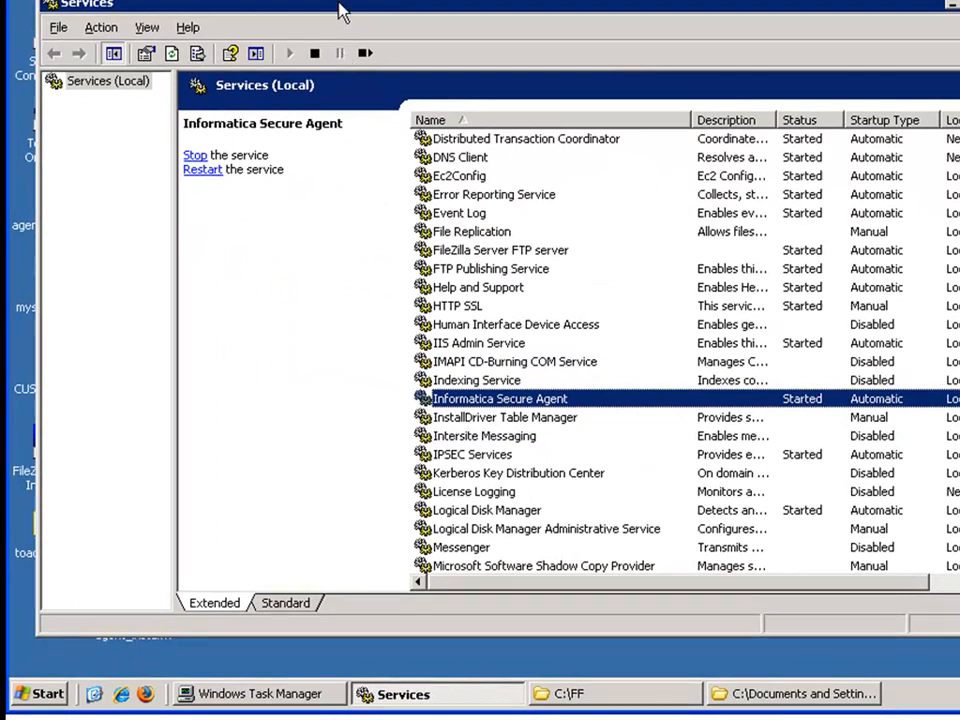
click(48, 694)
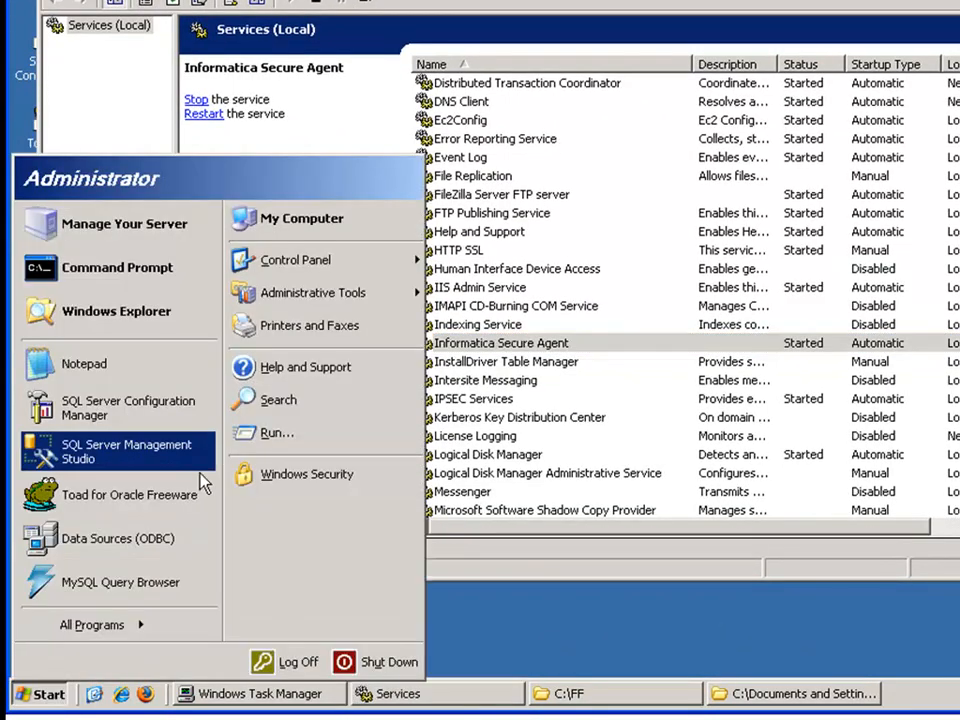
click(90, 624)
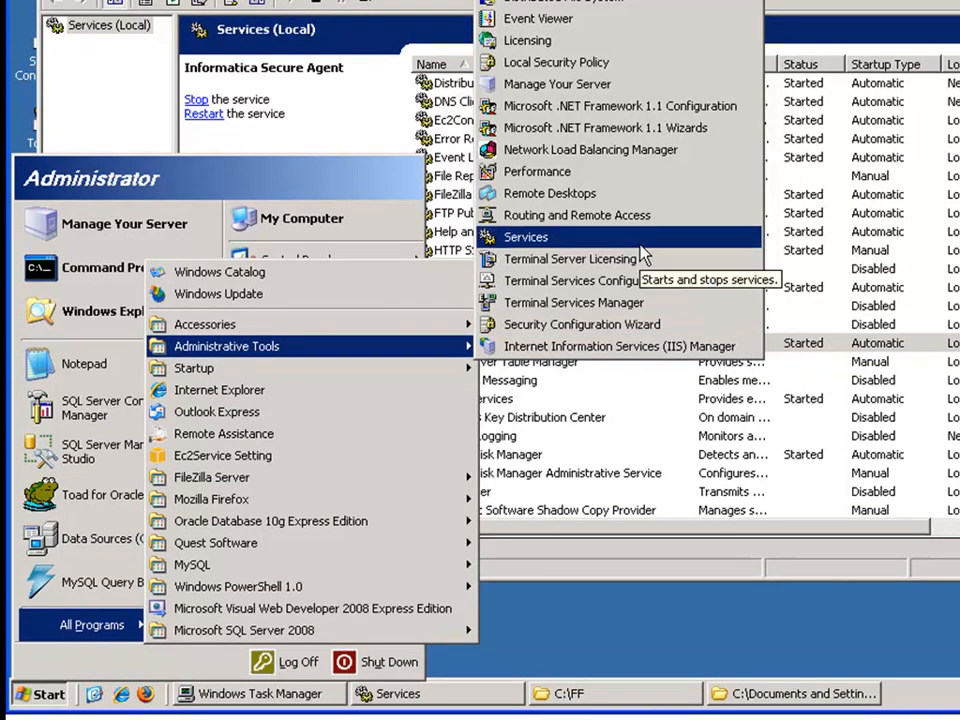
click(524, 236)
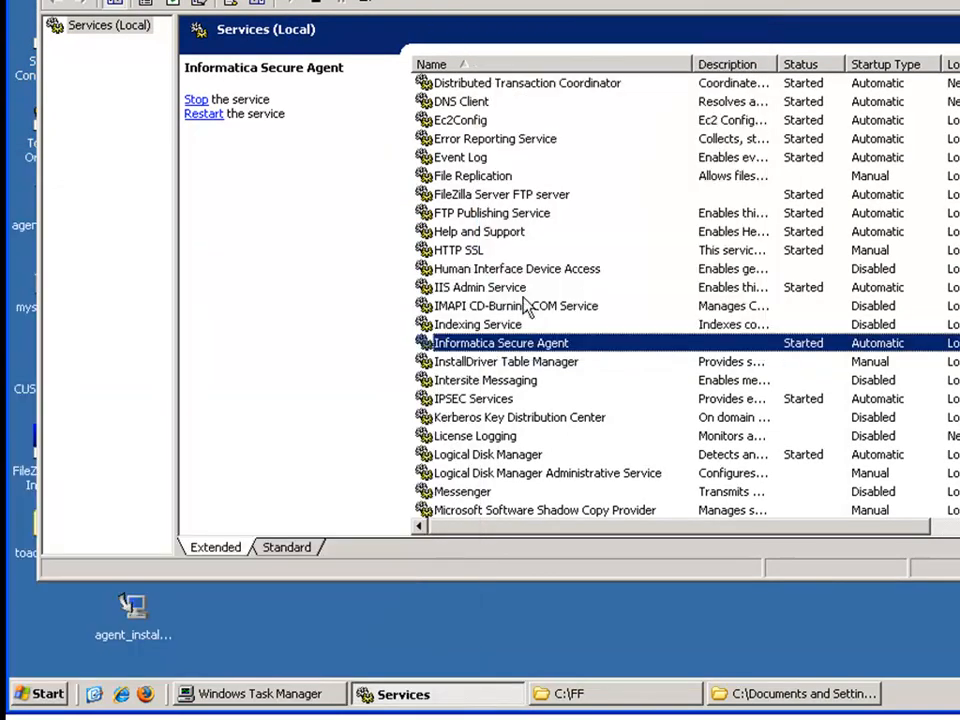
mouse_move(540, 344)
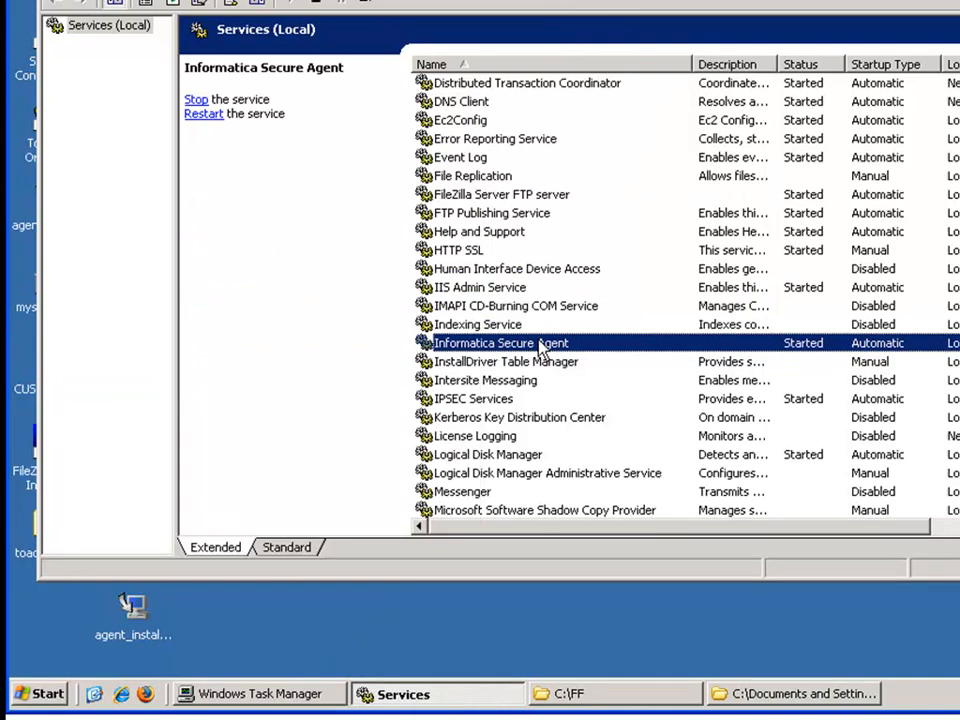
double_click(500, 342)
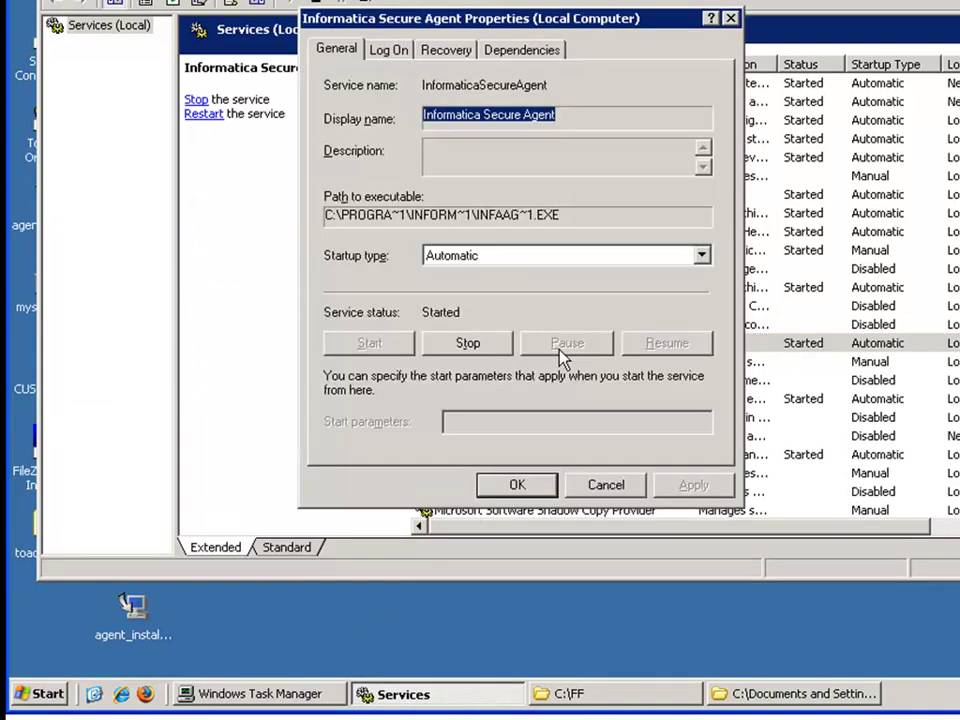
click(388, 48)
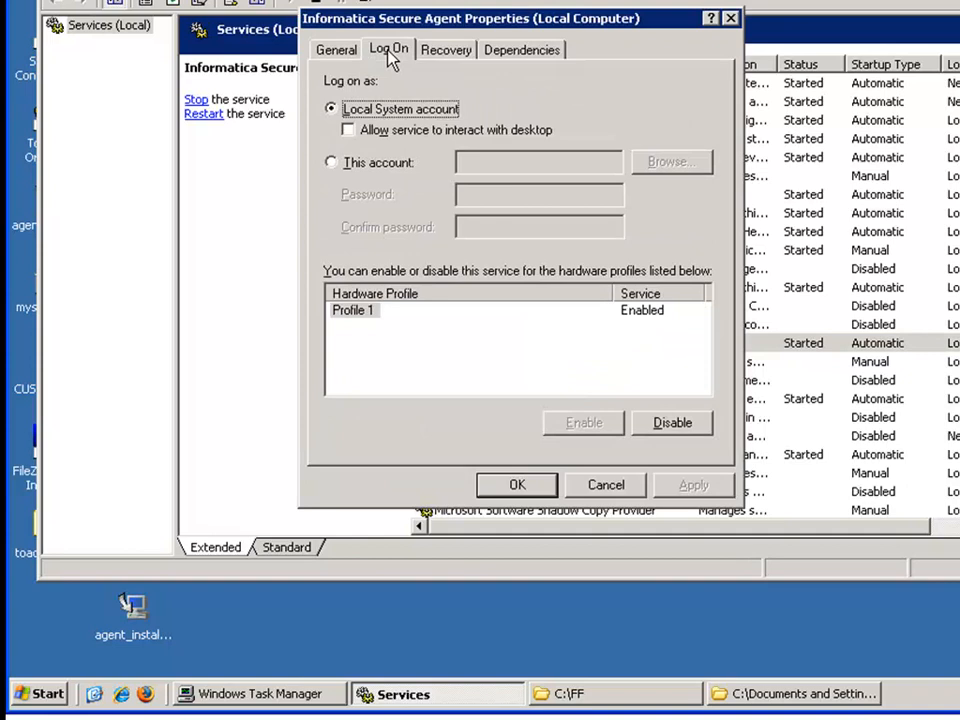
click(332, 162)
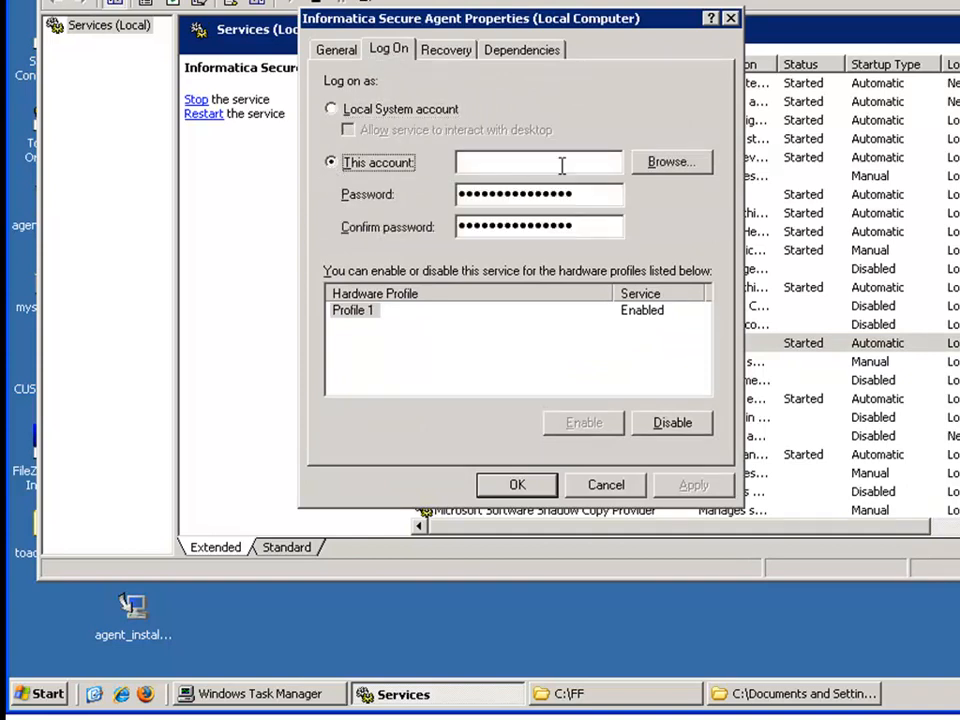
click(672, 160)
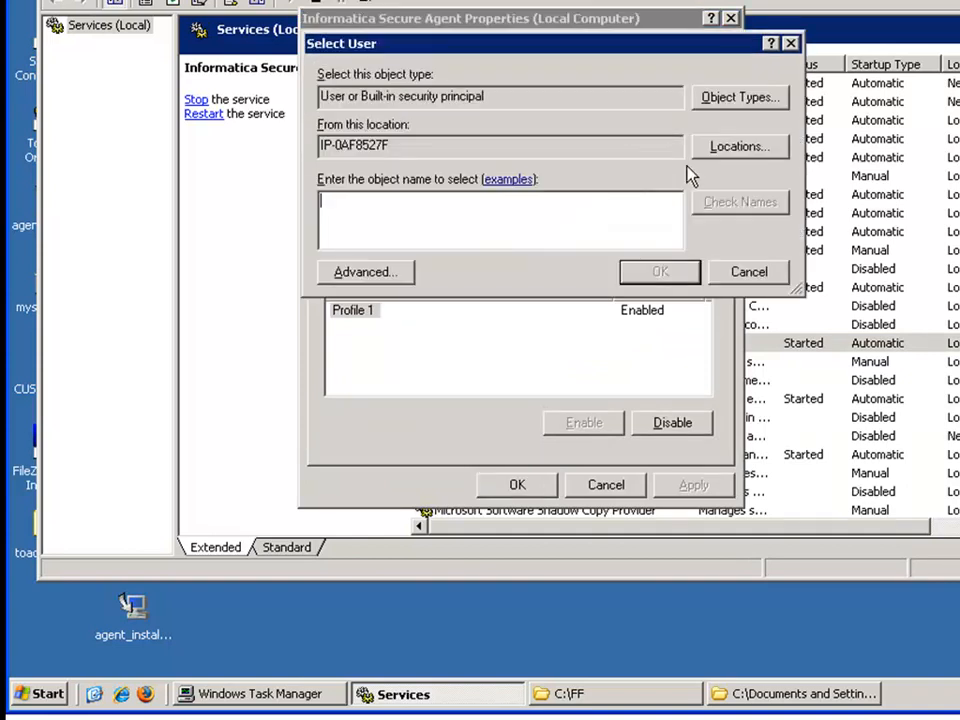
click(364, 272)
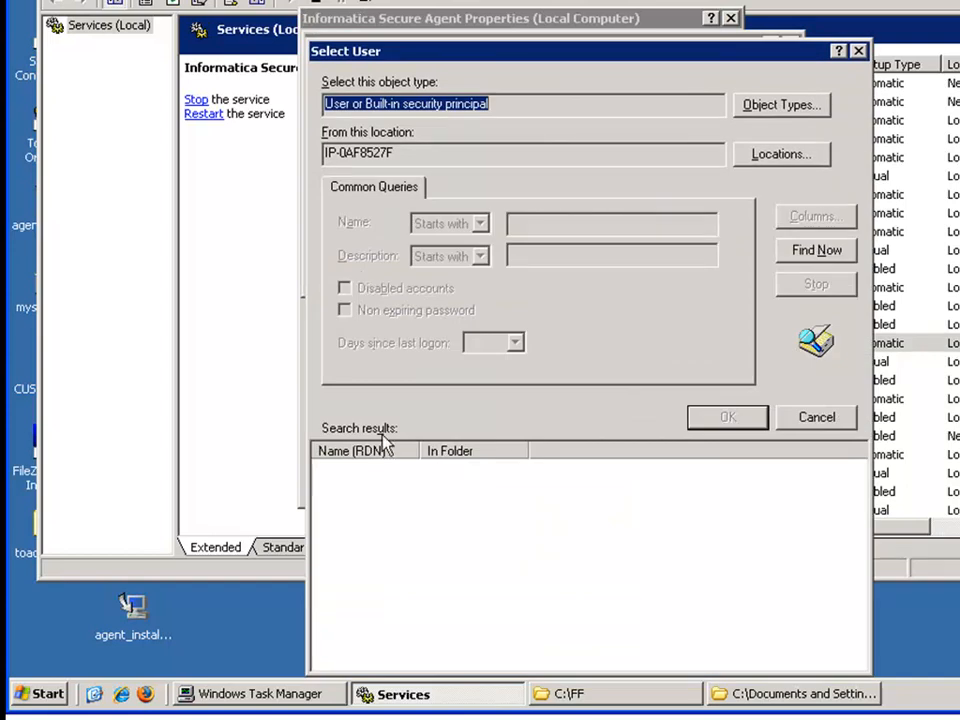
click(816, 250)
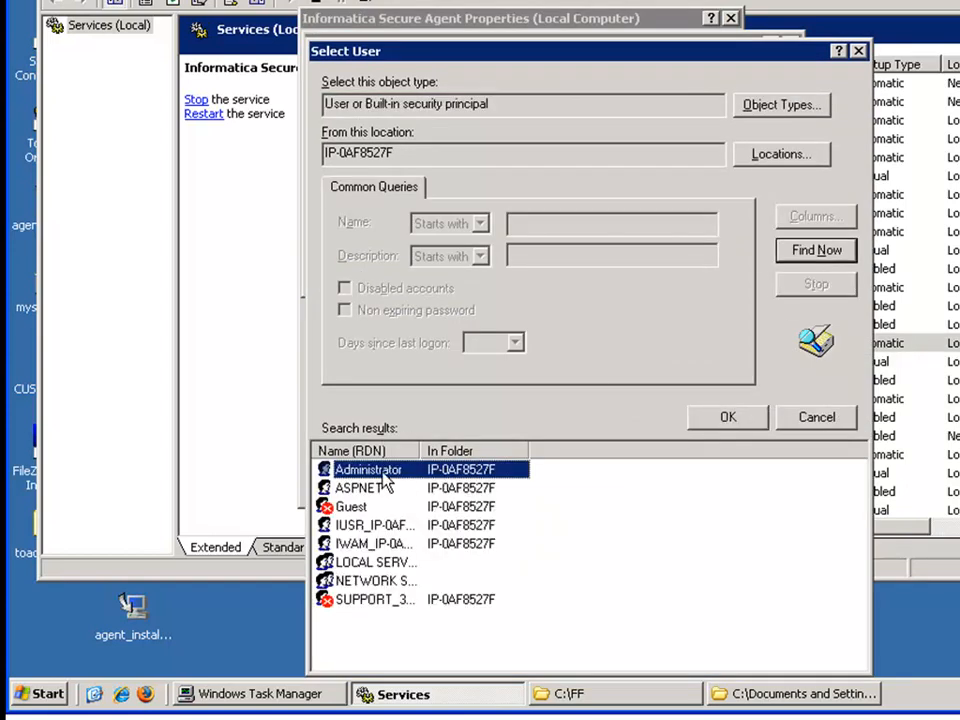
click(728, 418)
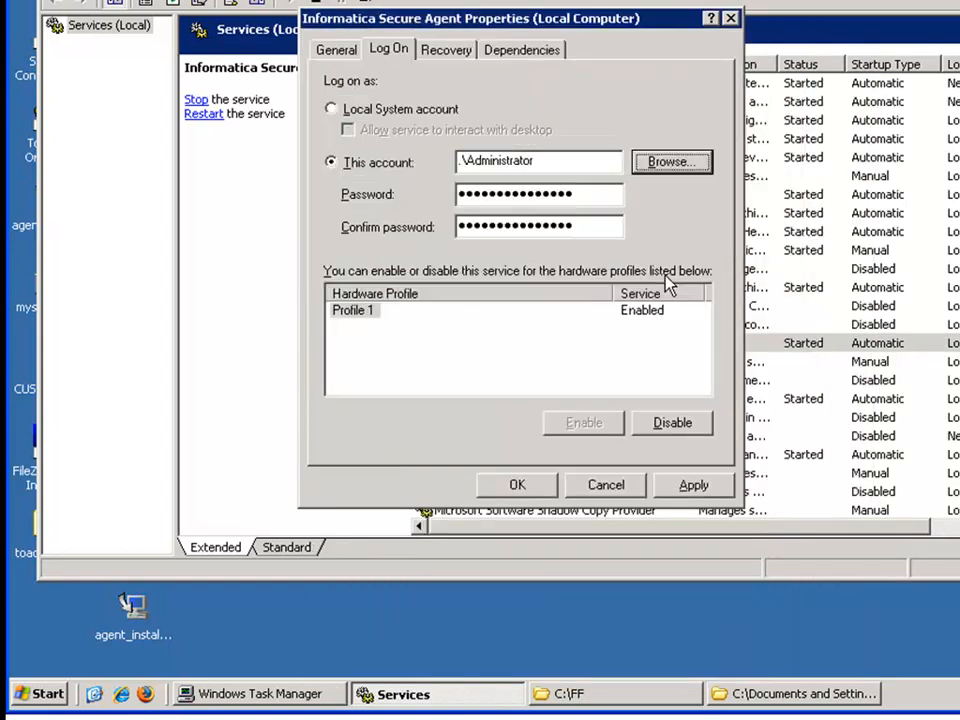
click(536, 160)
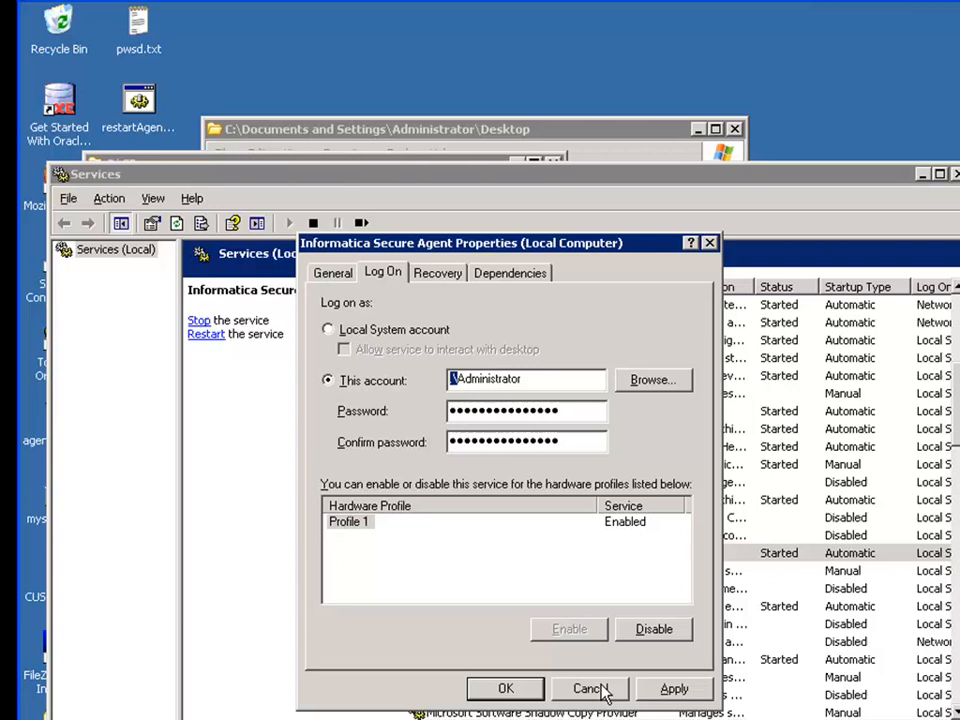
click(590, 688)
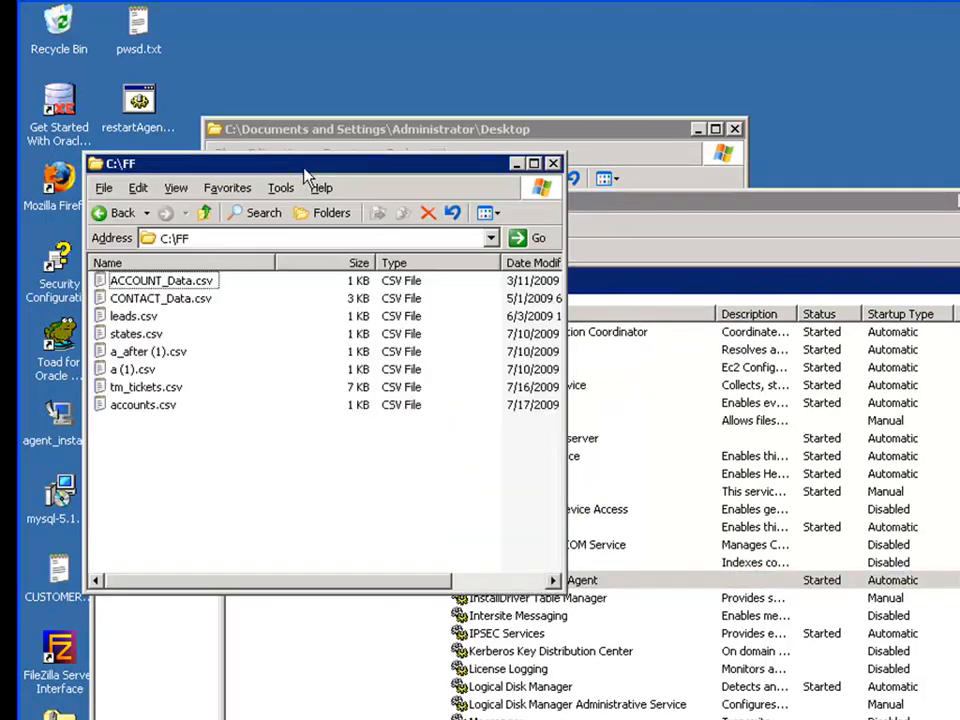
mouse_move(368, 166)
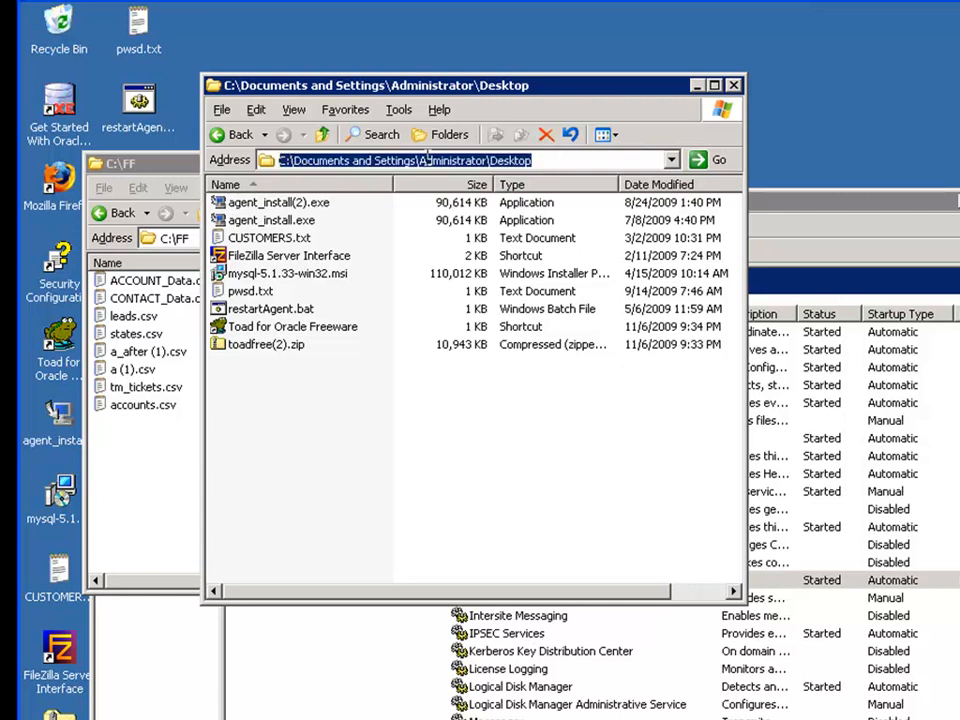
double_click(452, 160)
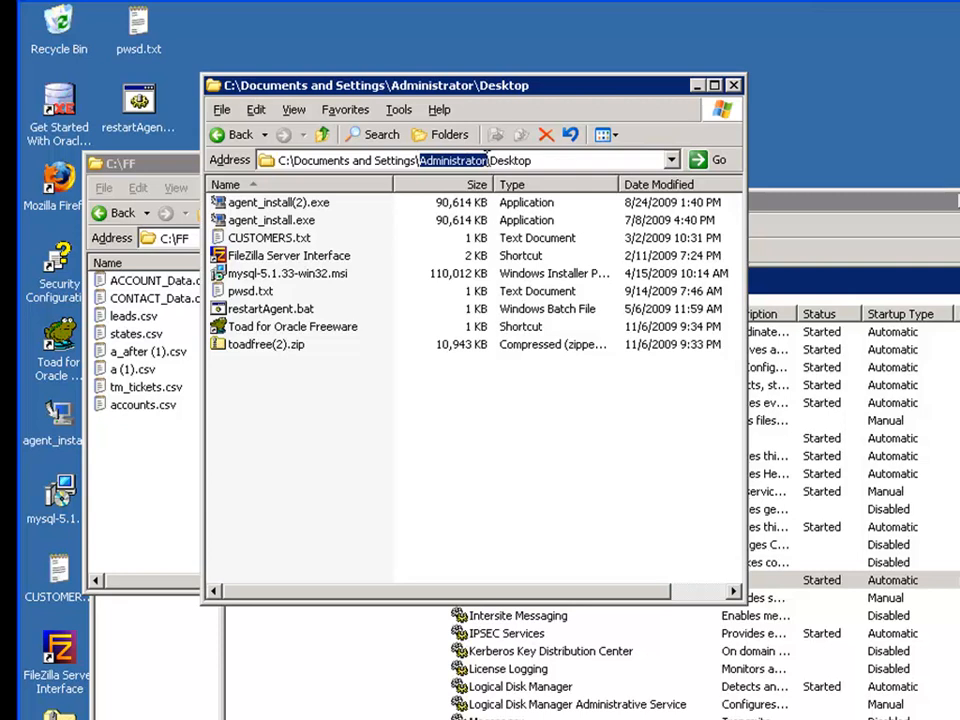
double_click(512, 160)
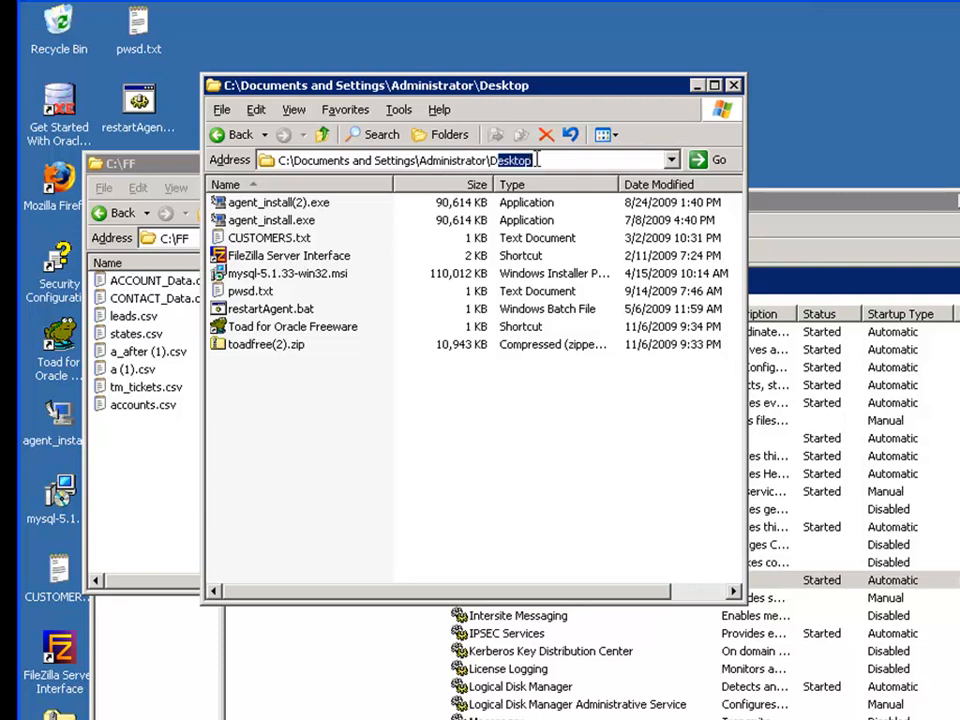
mouse_move(792, 212)
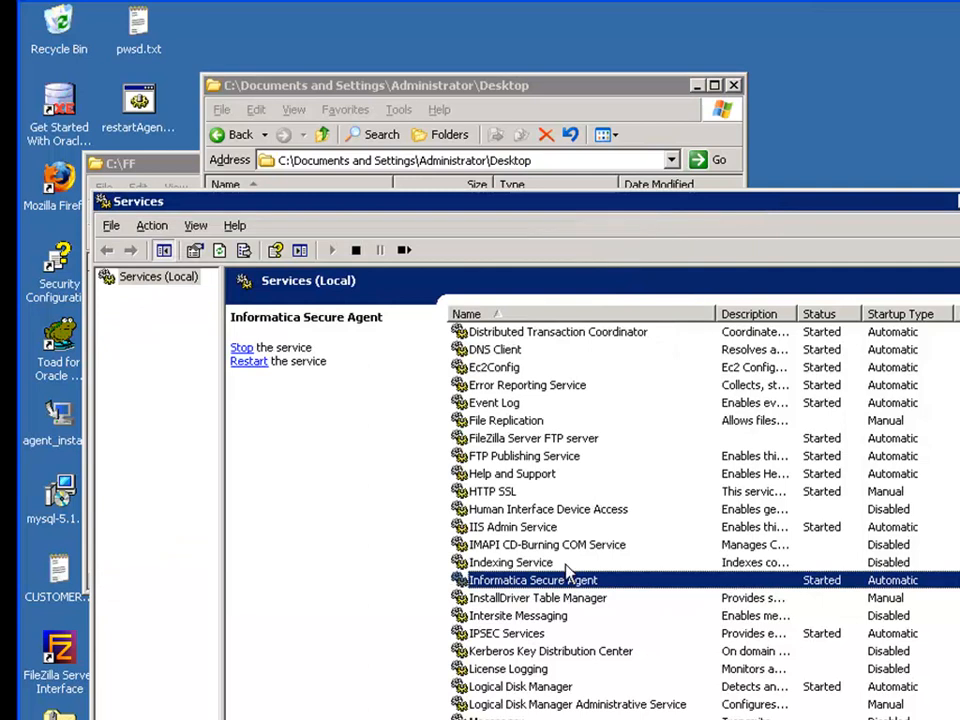
mouse_move(588, 612)
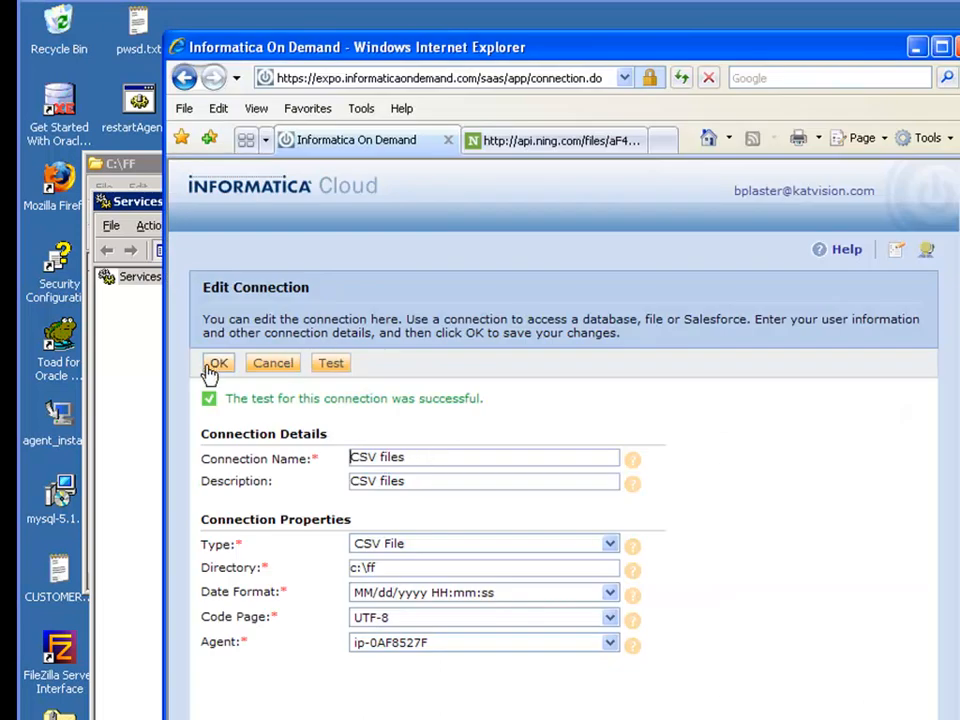
Confirm the Edit Connection dialog with OK to save the tested CSV files connection.
click(216, 364)
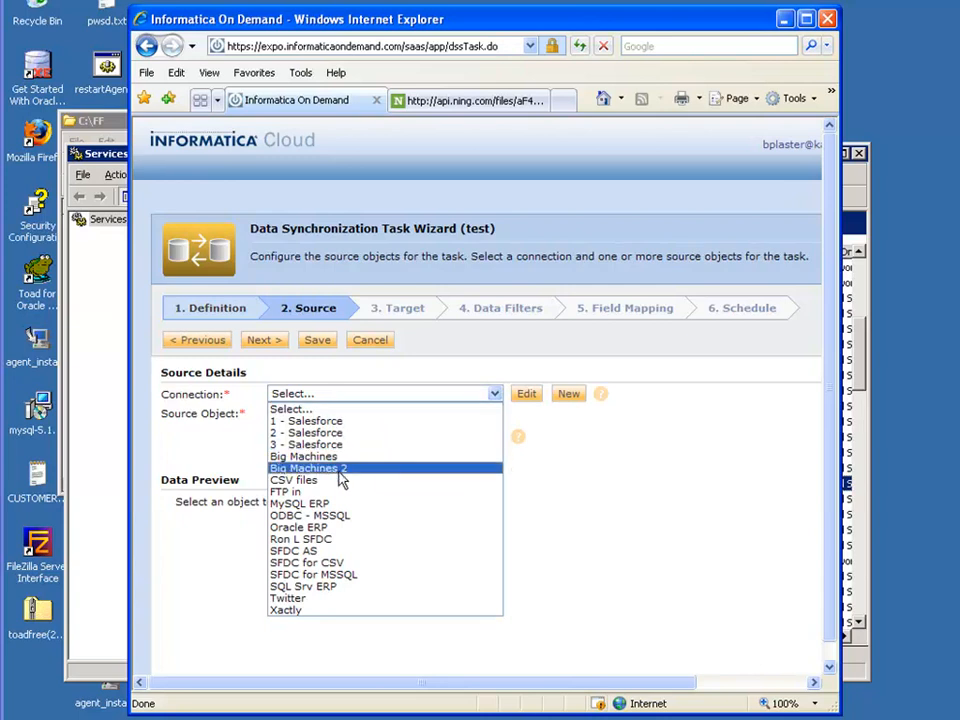
Select CSV files as the source connection, trying tab and custom delimiters.
click(294, 480)
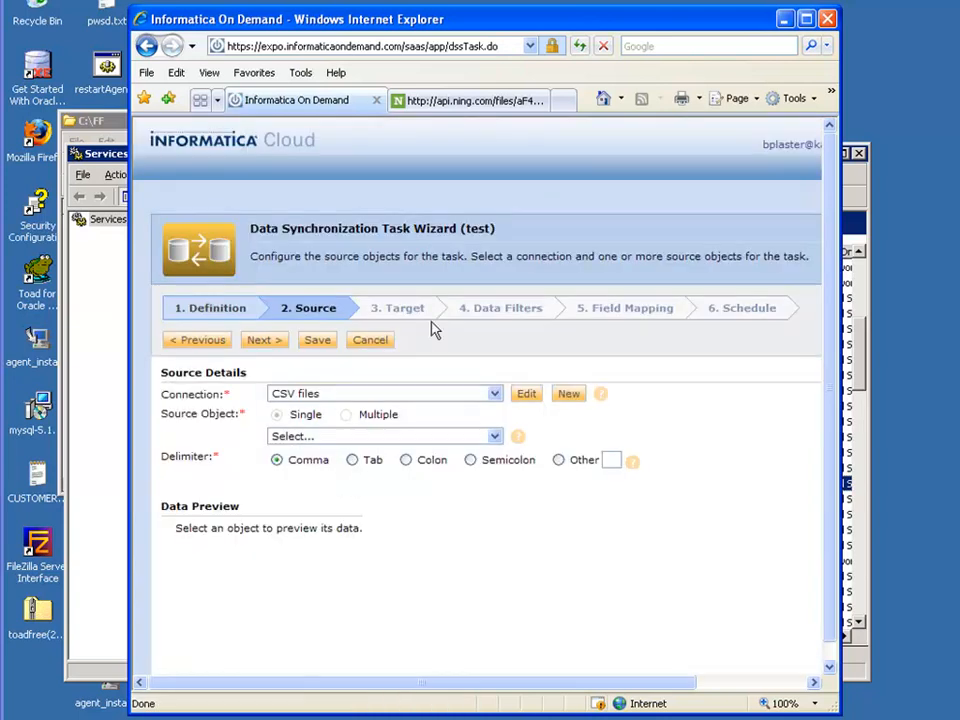
mouse_move(342, 456)
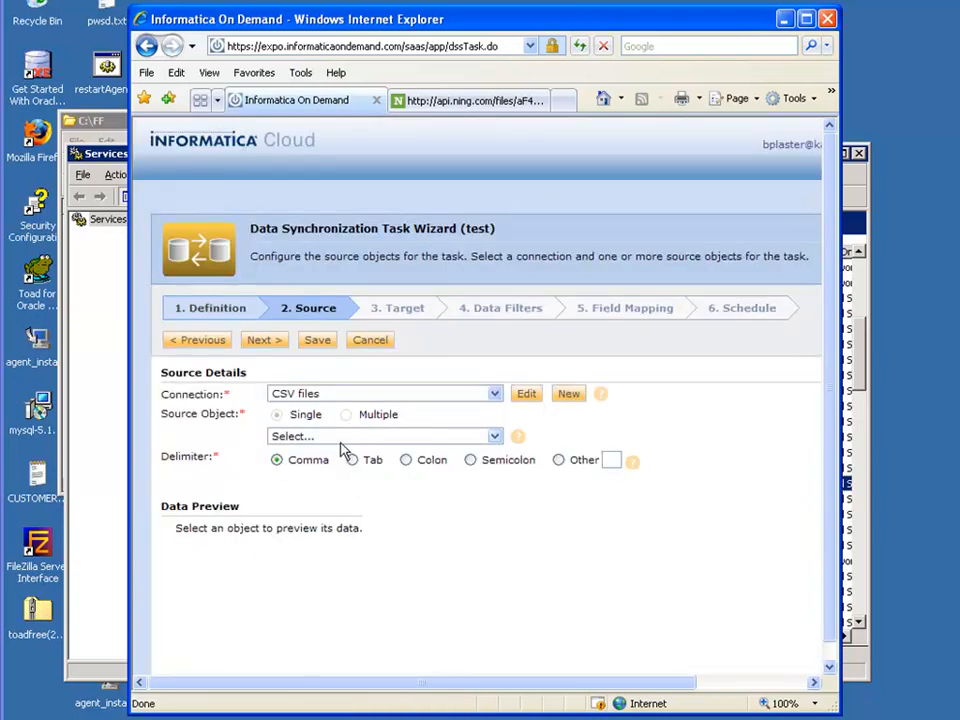
click(352, 460)
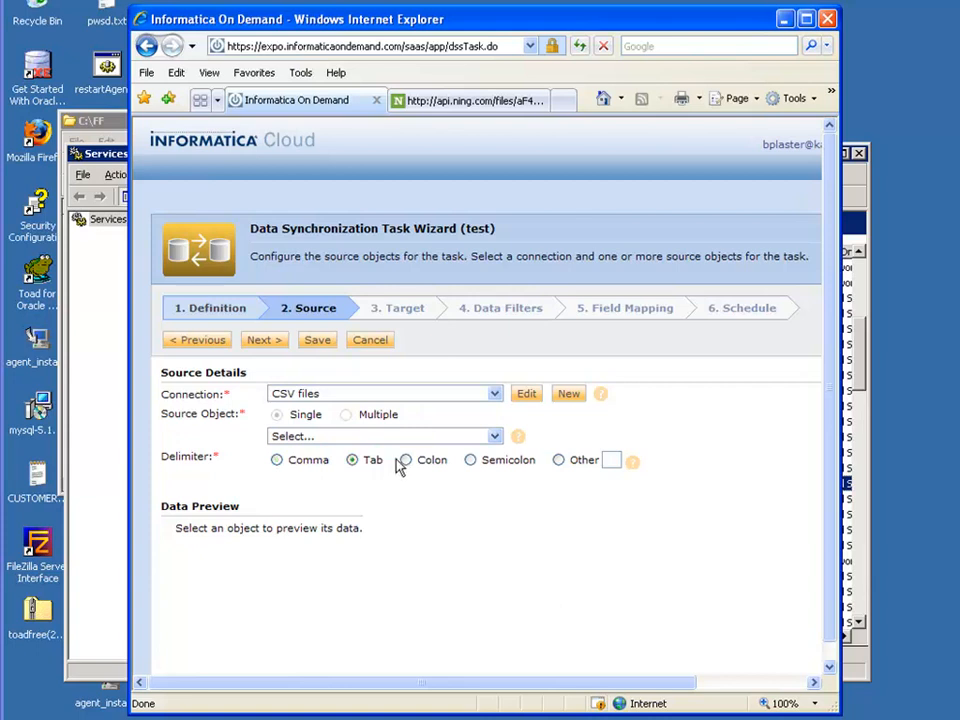
click(558, 460)
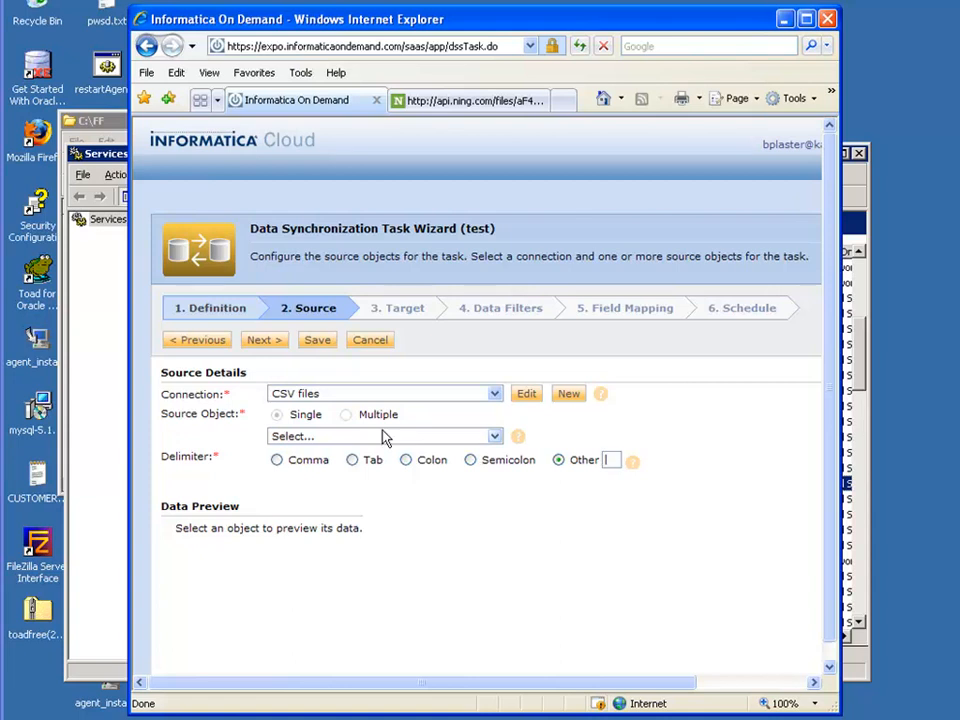
Choose ACCOUNT_Data.csv as the source object with comma delimiter, previewing its 10 columns.
click(384, 436)
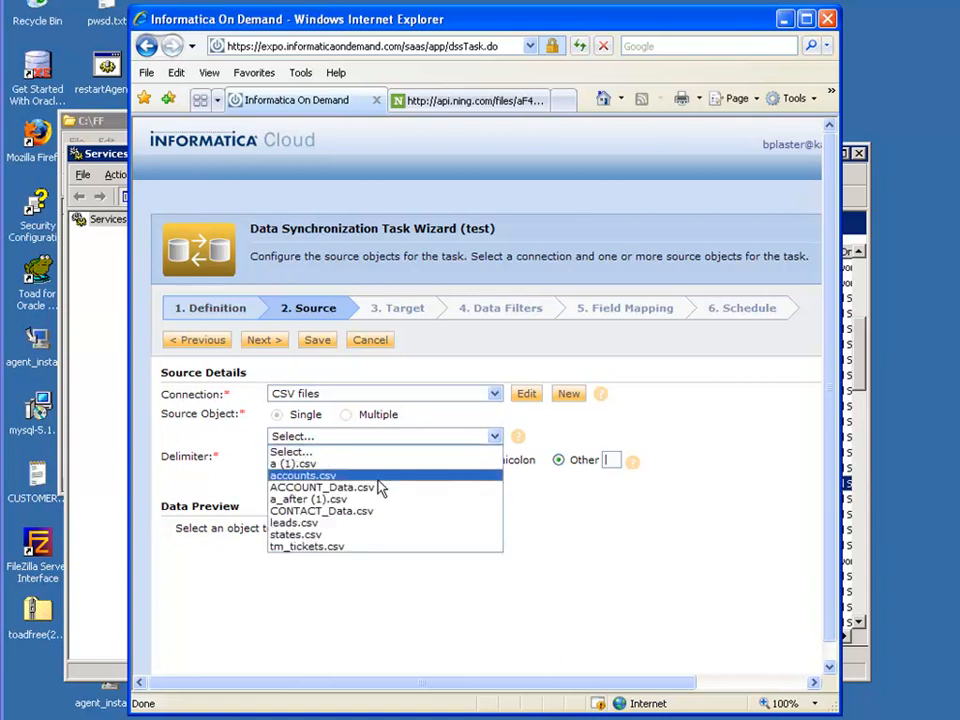
click(320, 488)
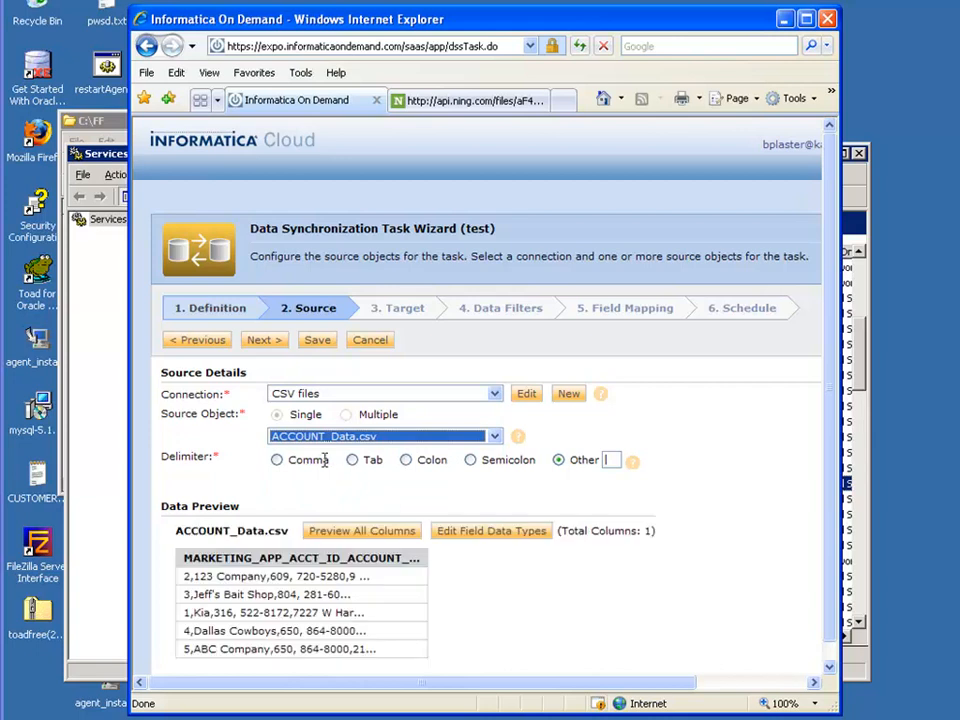
click(276, 458)
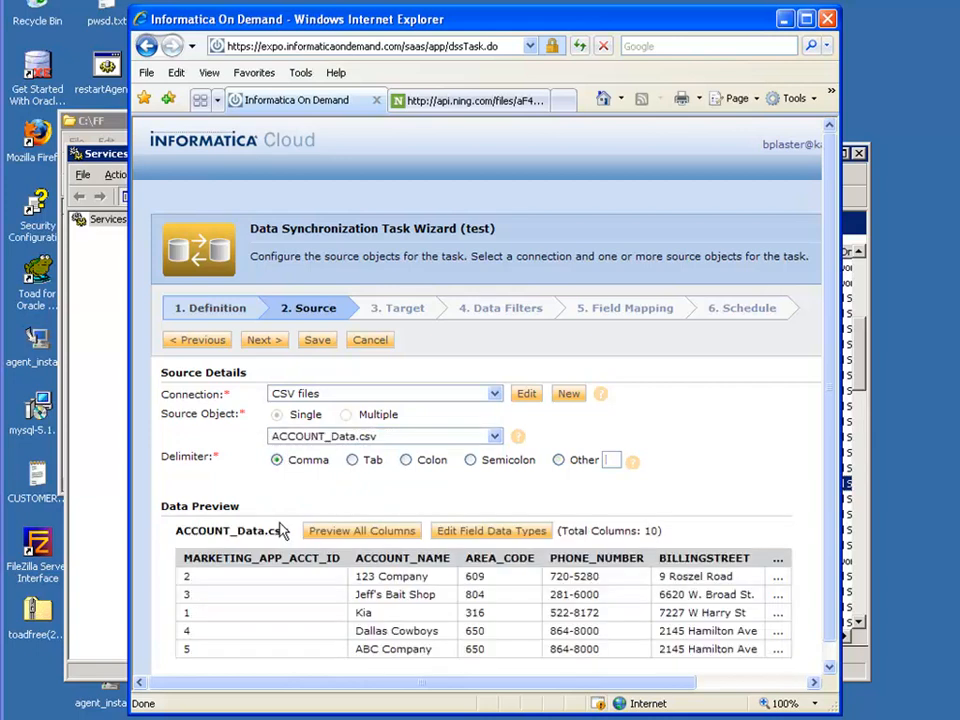